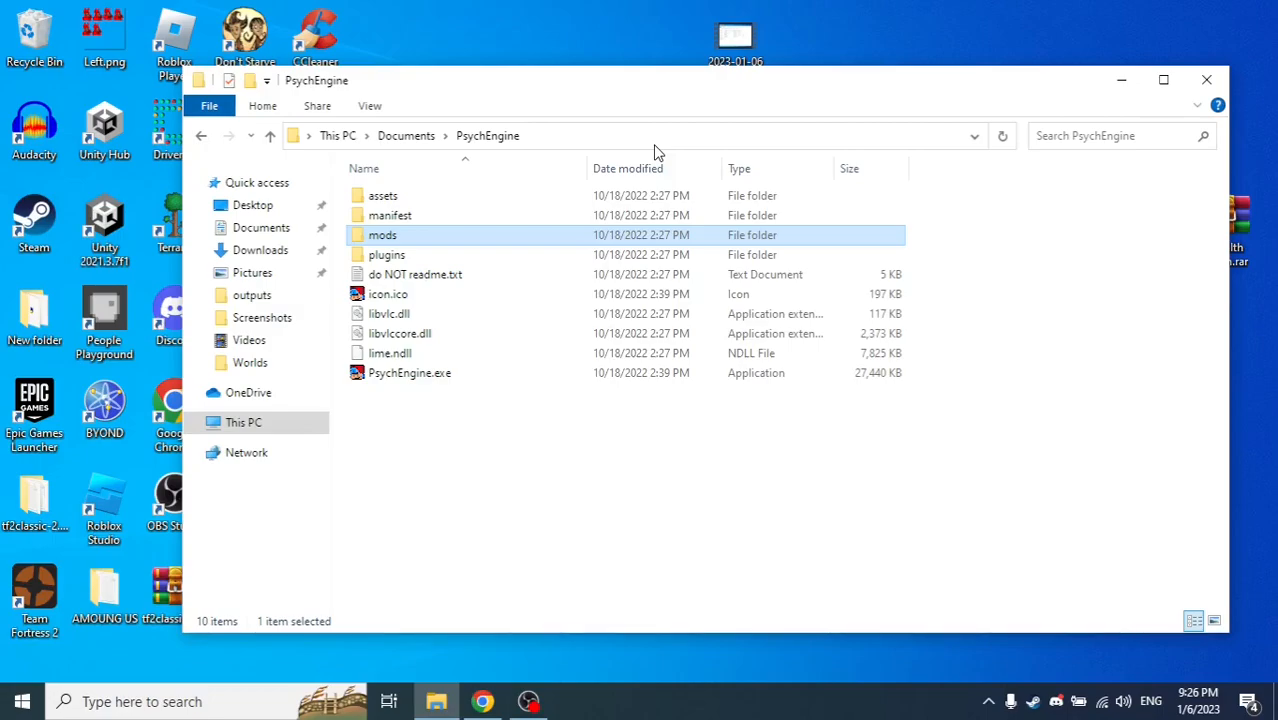
mouse_move(948, 358)
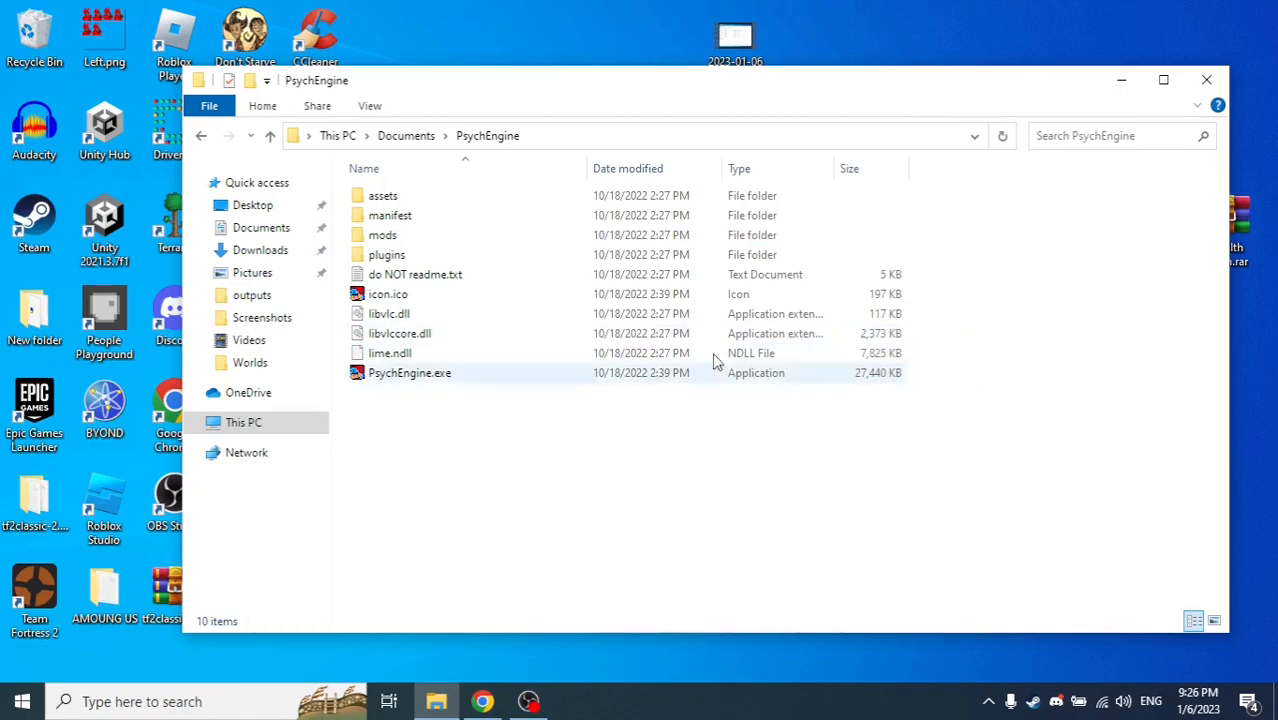
mouse_move(460, 216)
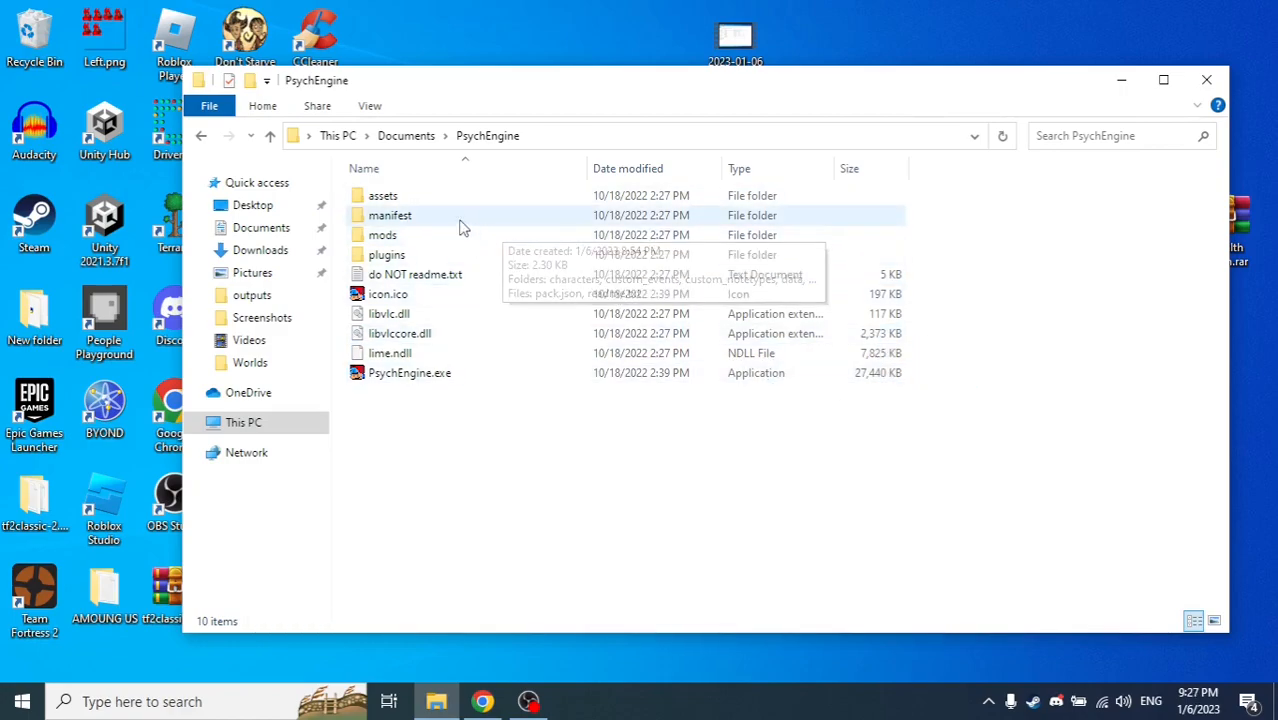
- Launch PsychEngine.exe from its folder and reach the Chart Editor on a blank chart
double_click(390, 216)
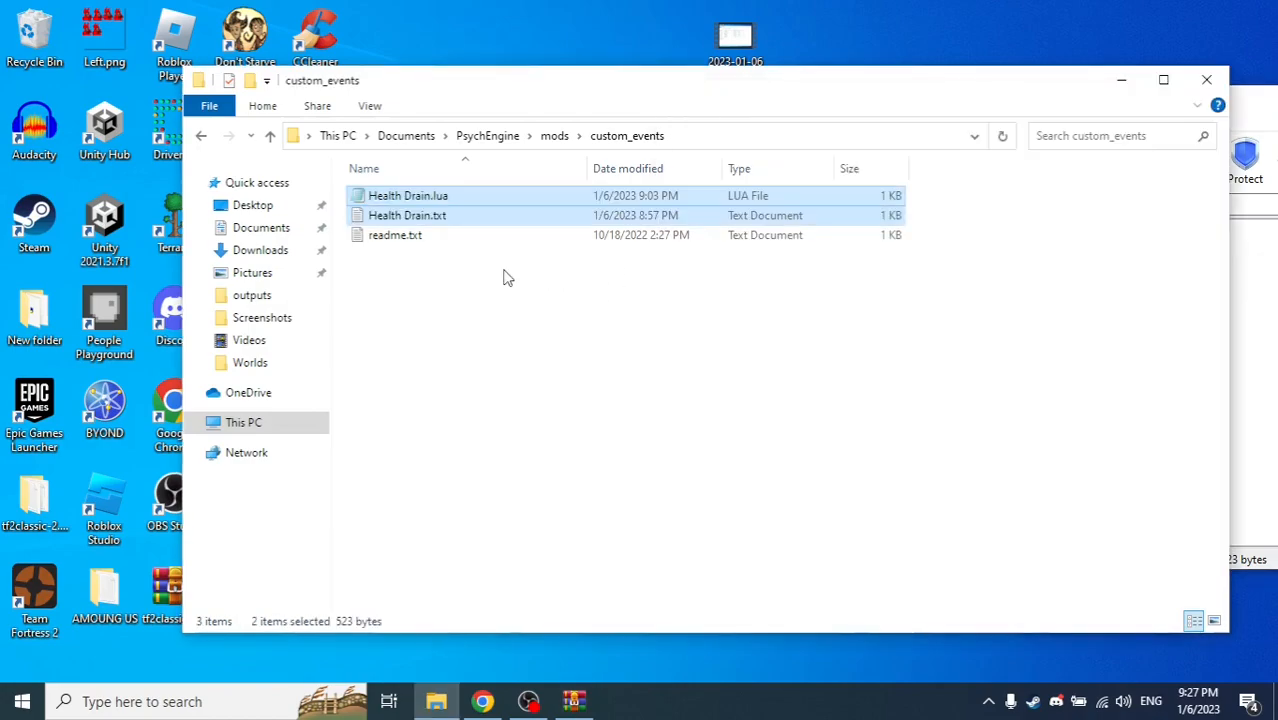
mouse_move(452, 162)
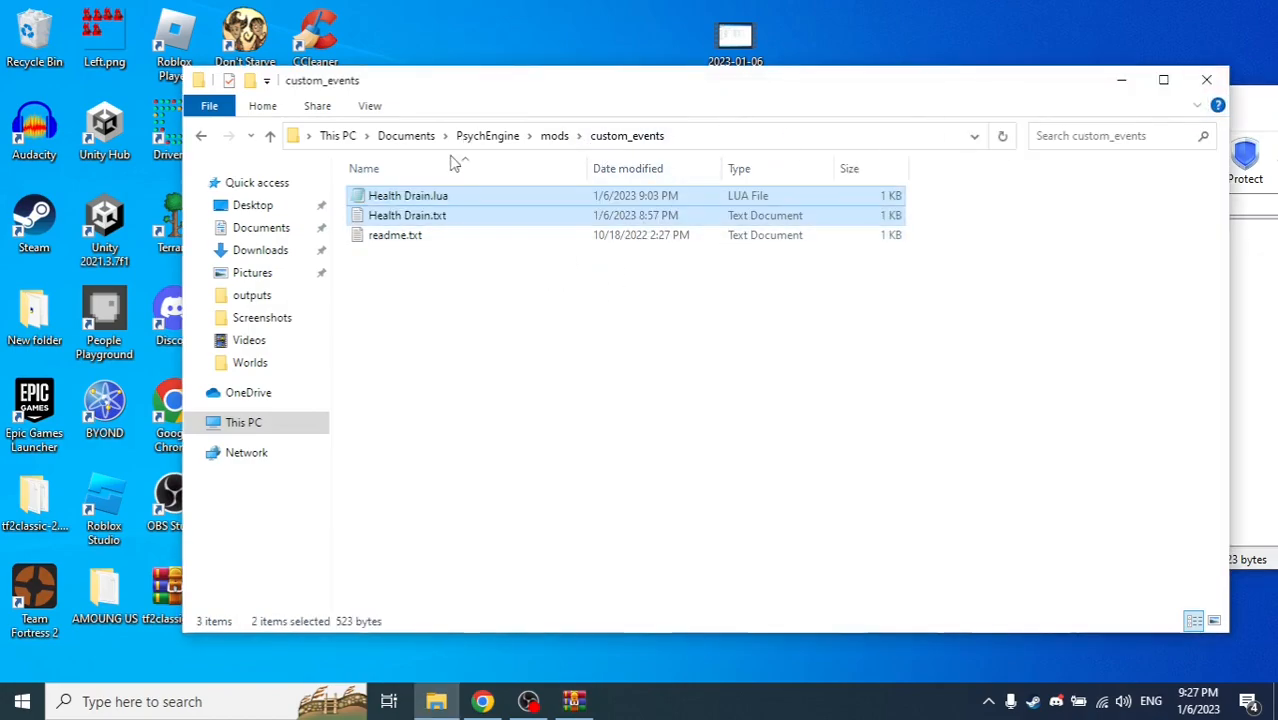
click(488, 136)
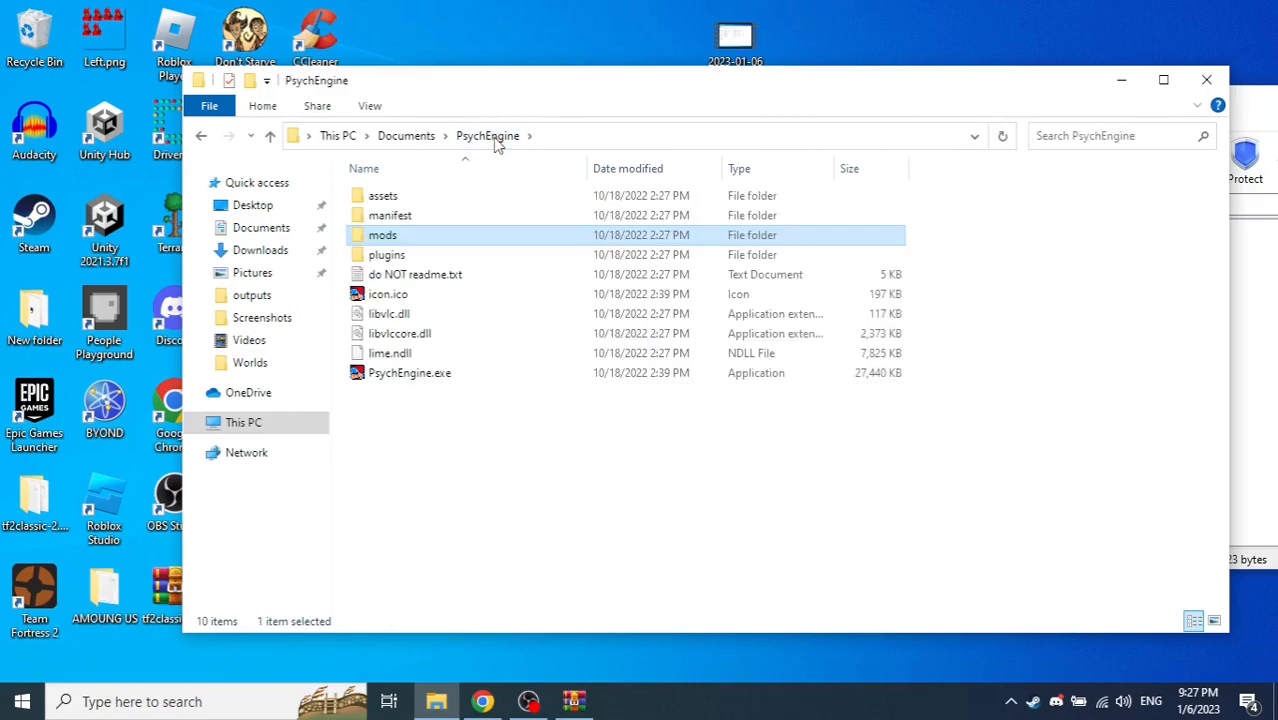
click(408, 372)
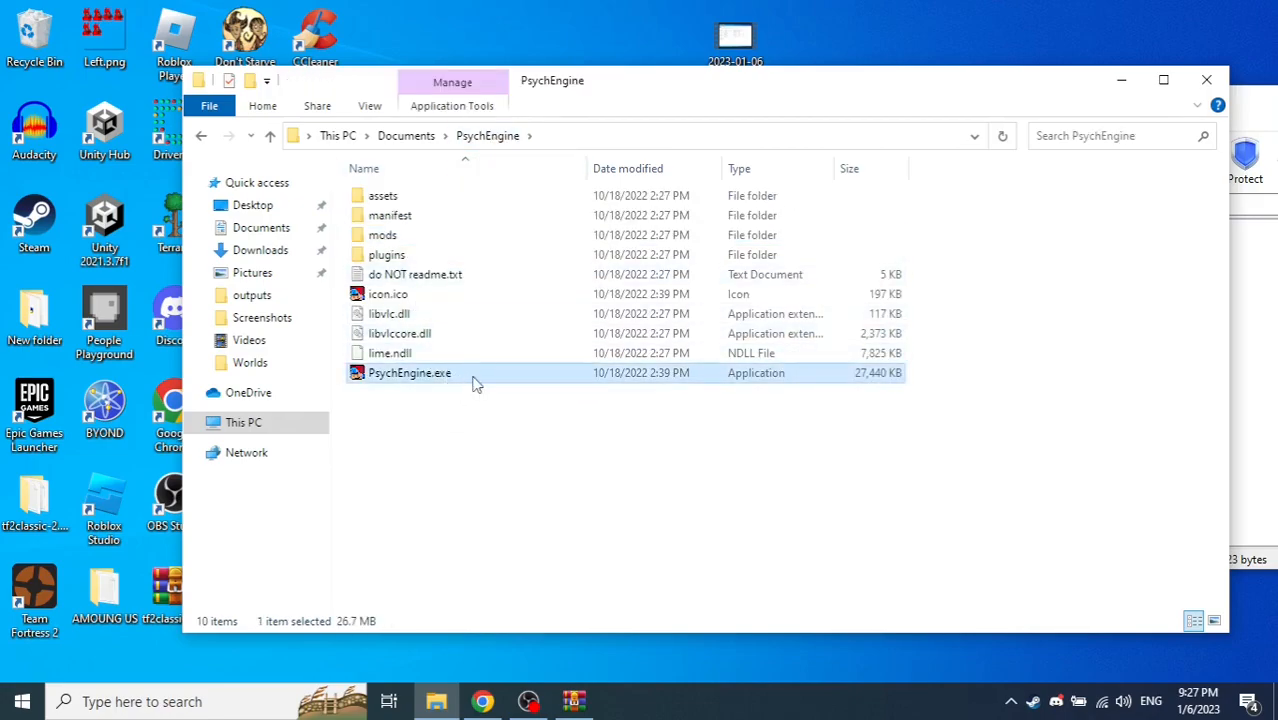
double_click(408, 372)
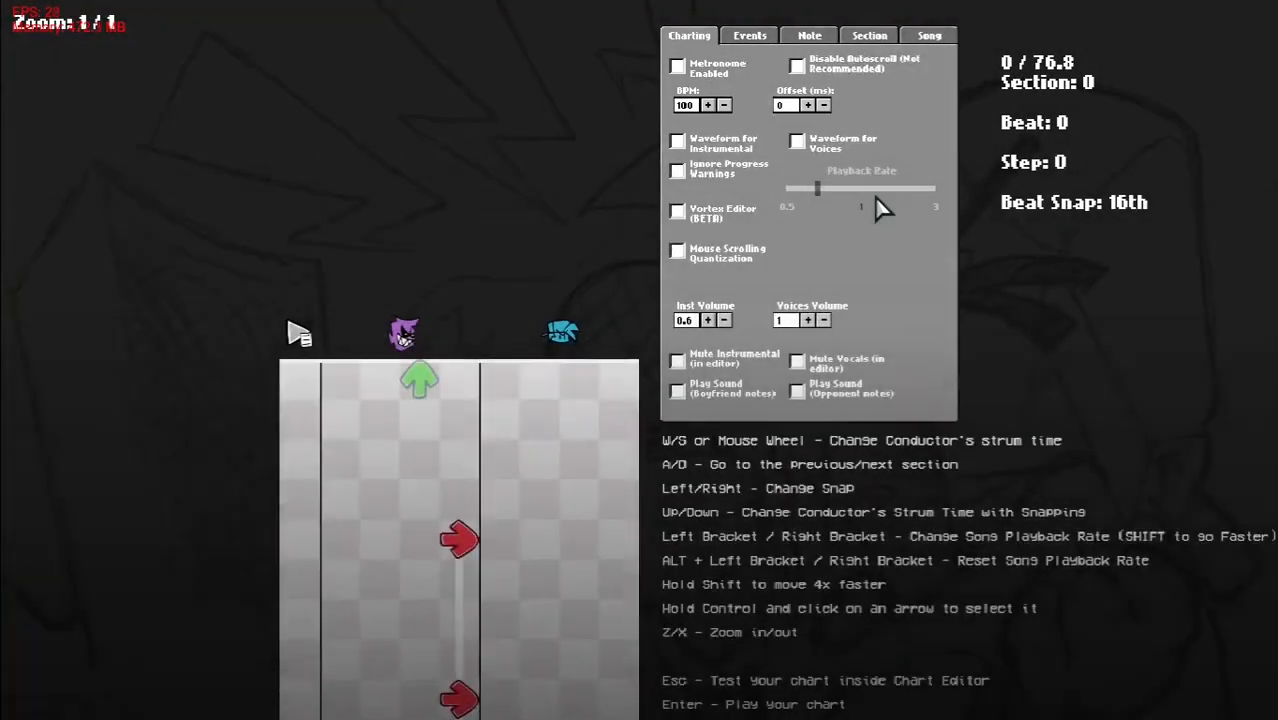
- Add a Health Drain event at 0 ms with Value 1 set to 4 and Value 2 set to 0.5
click(748, 36)
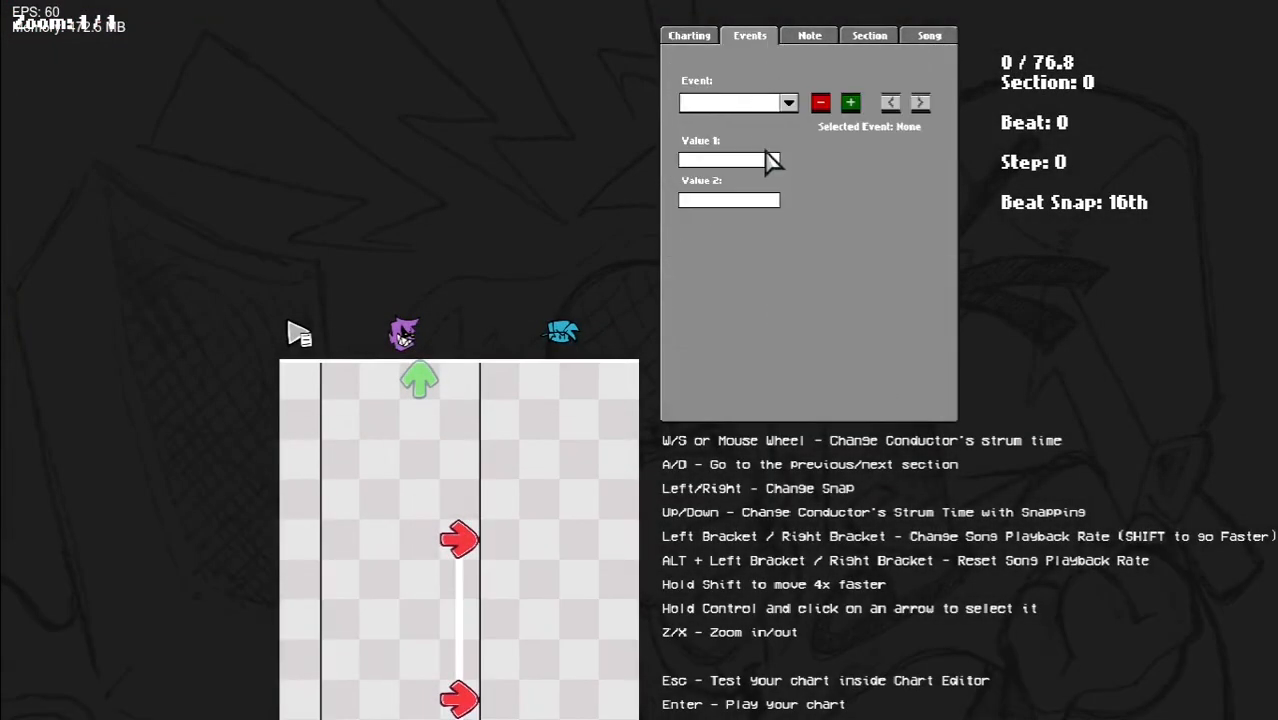
click(736, 104)
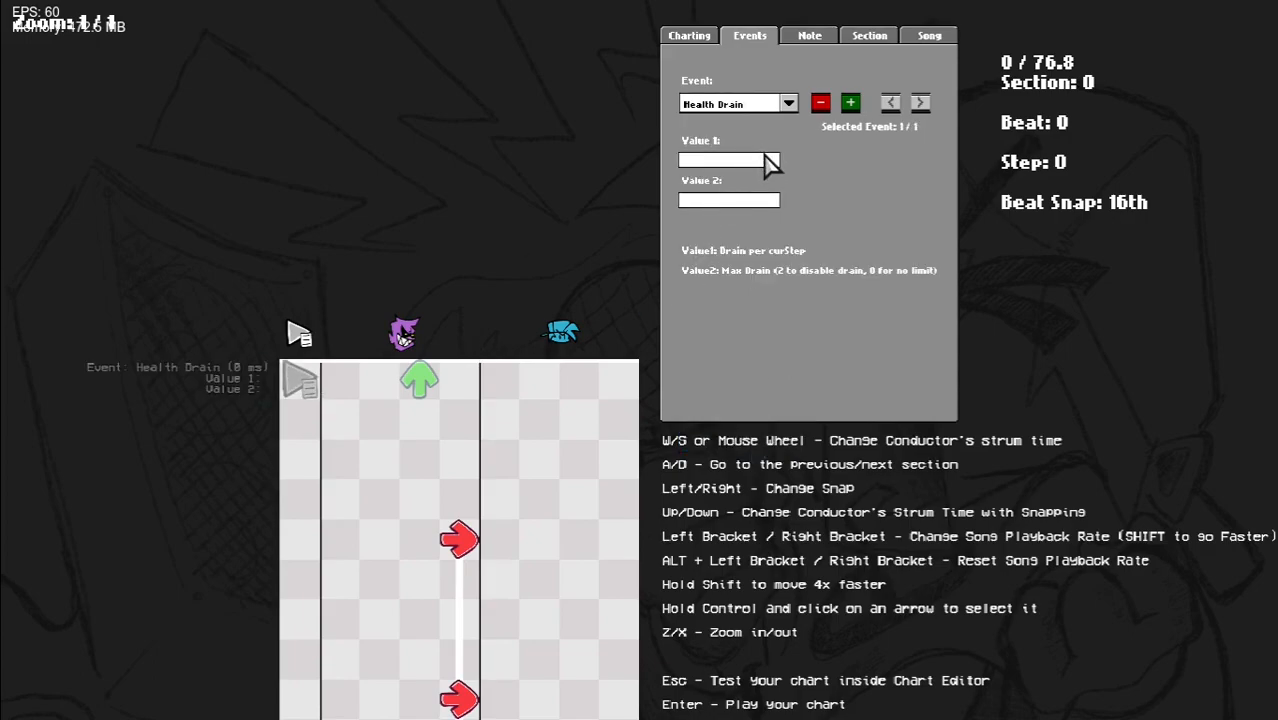
mouse_move(832, 164)
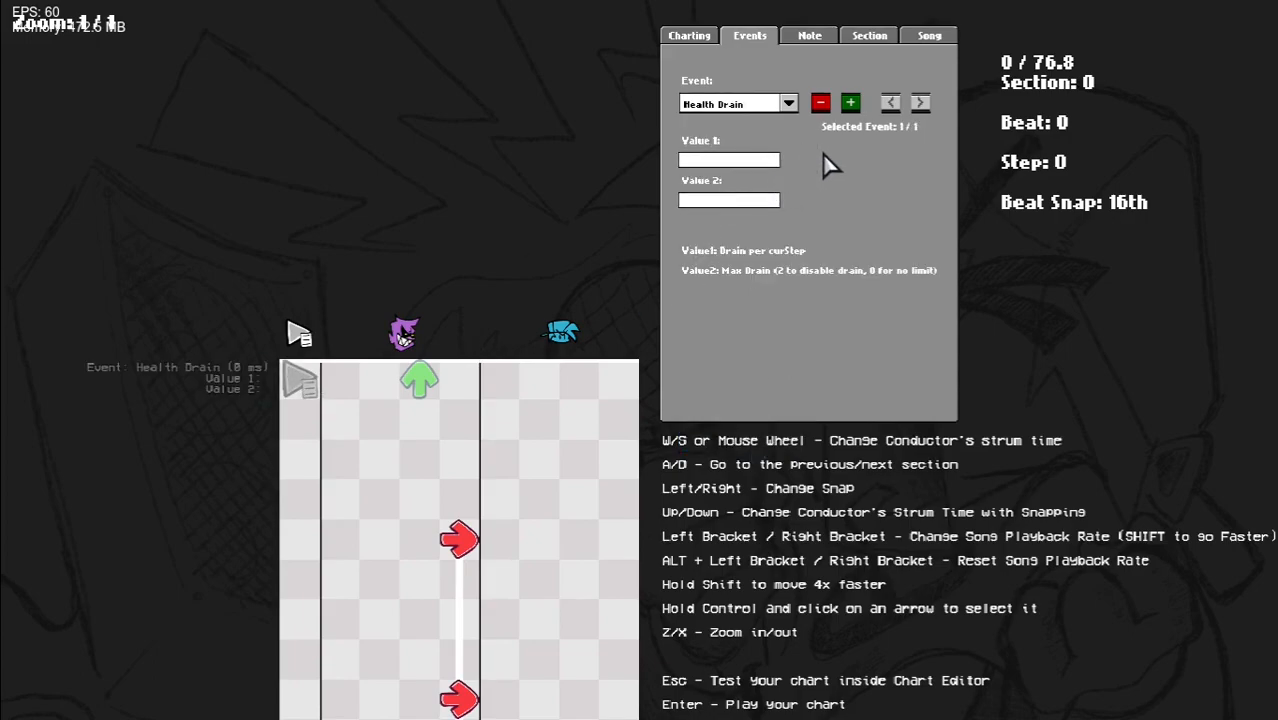
mouse_move(744, 178)
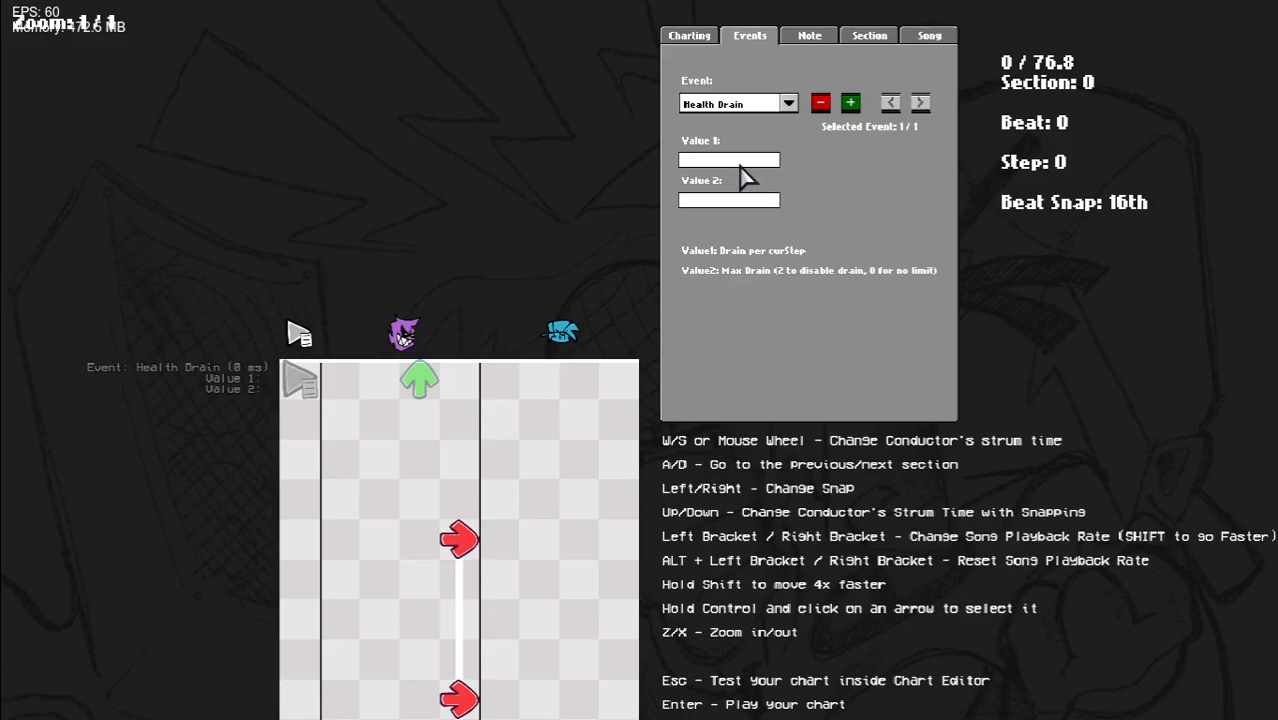
mouse_move(800, 176)
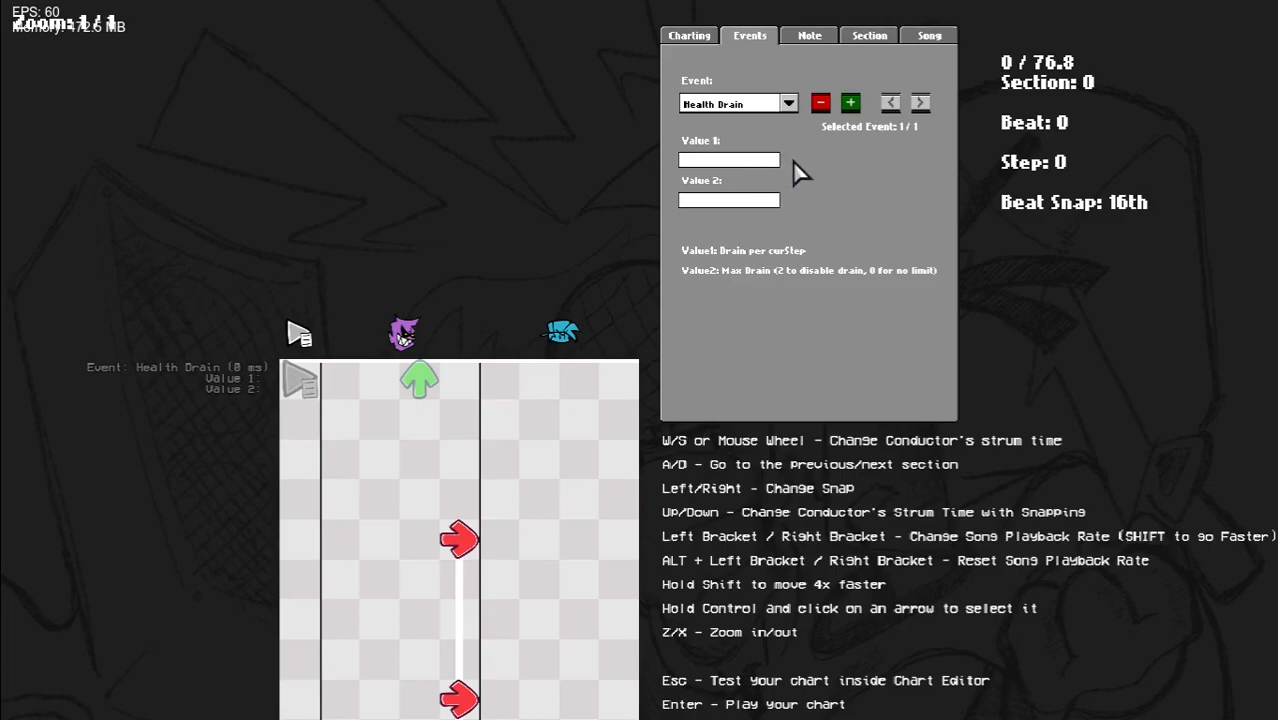
text(1)
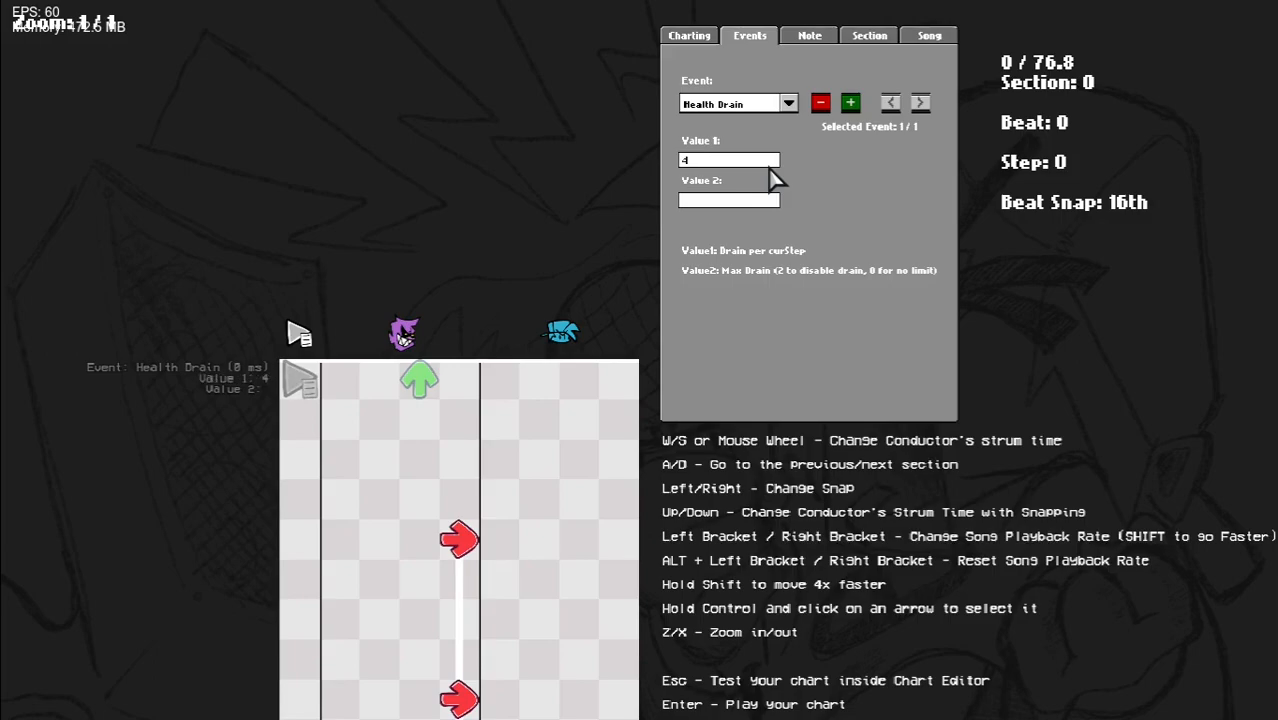
mouse_move(756, 244)
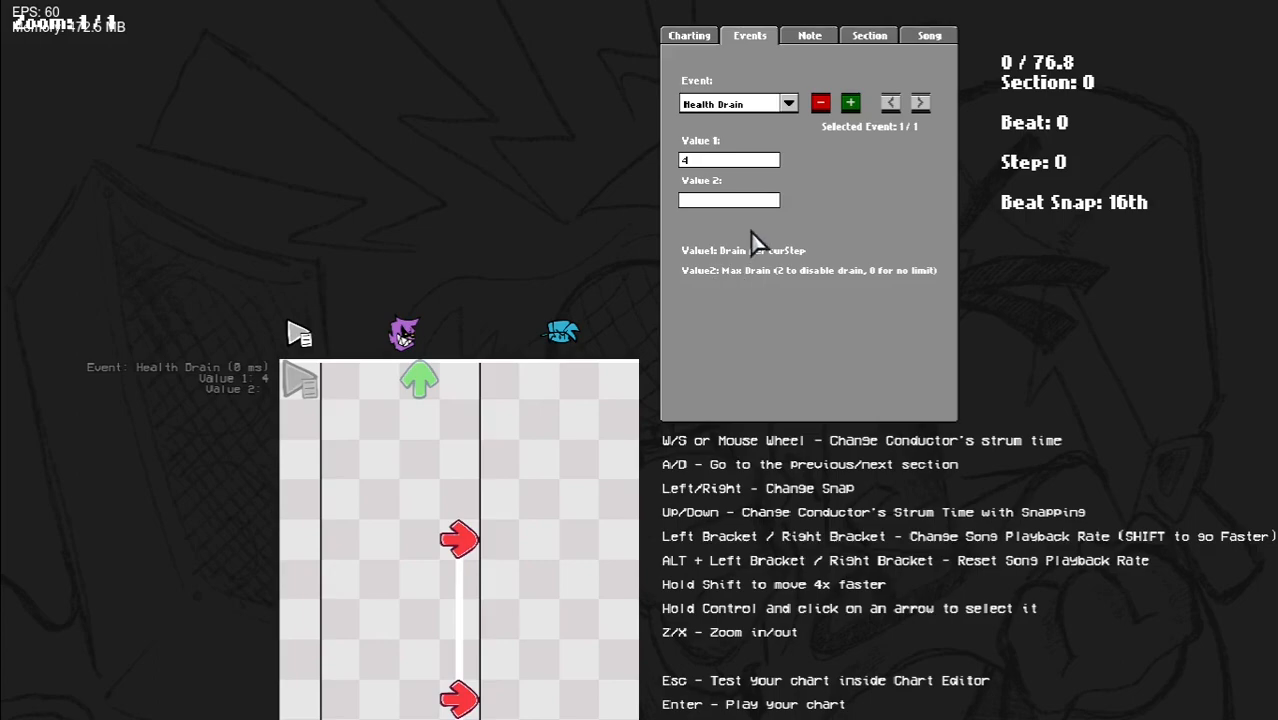
click(728, 200)
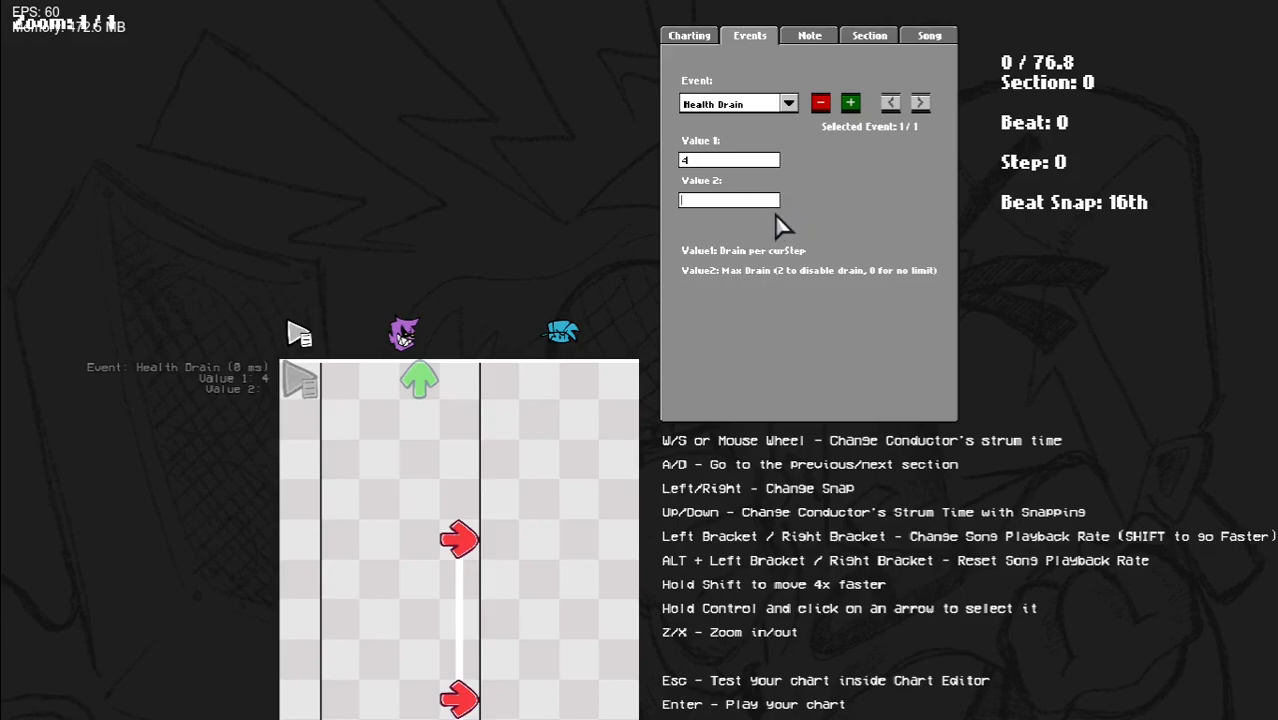
mouse_move(782, 240)
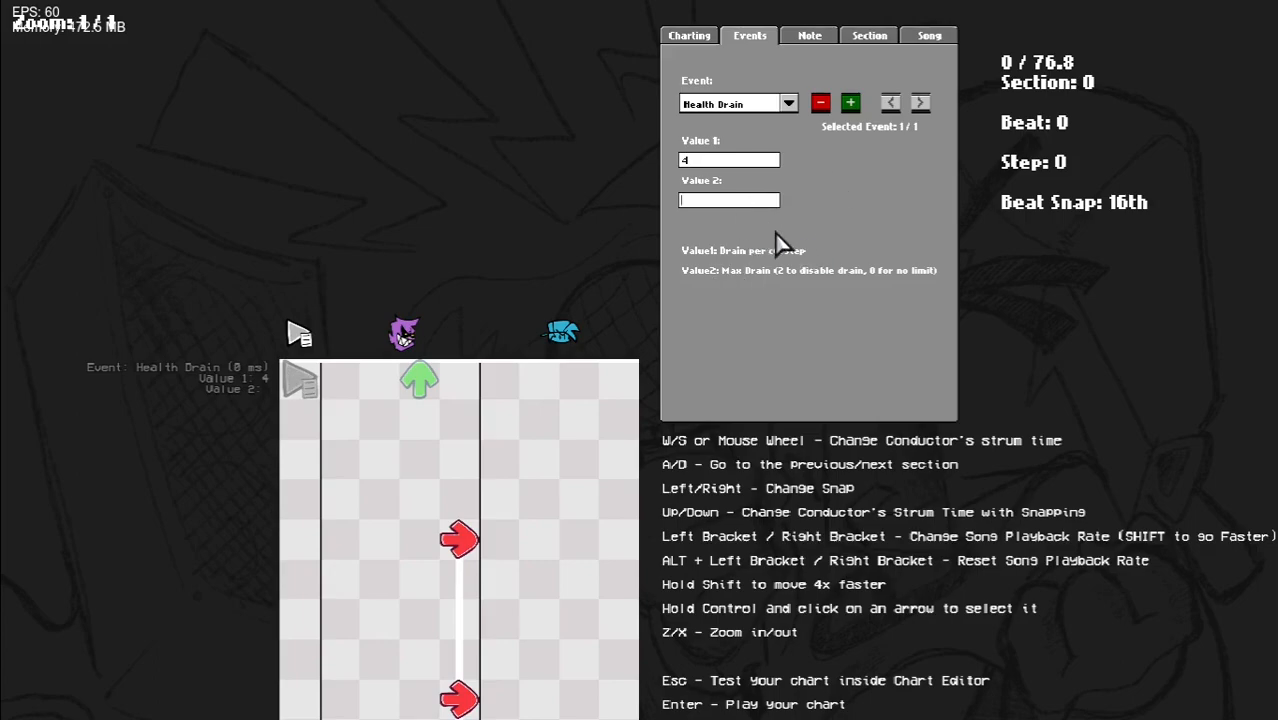
mouse_move(790, 244)
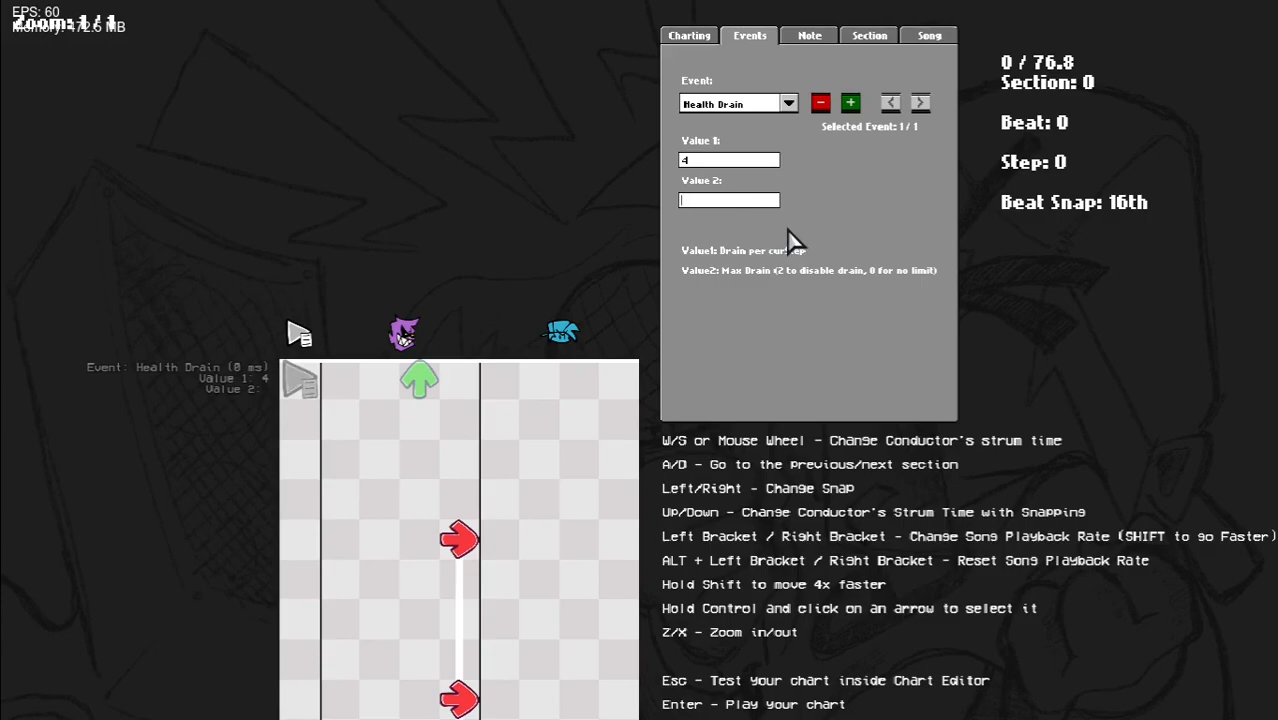
text(2)
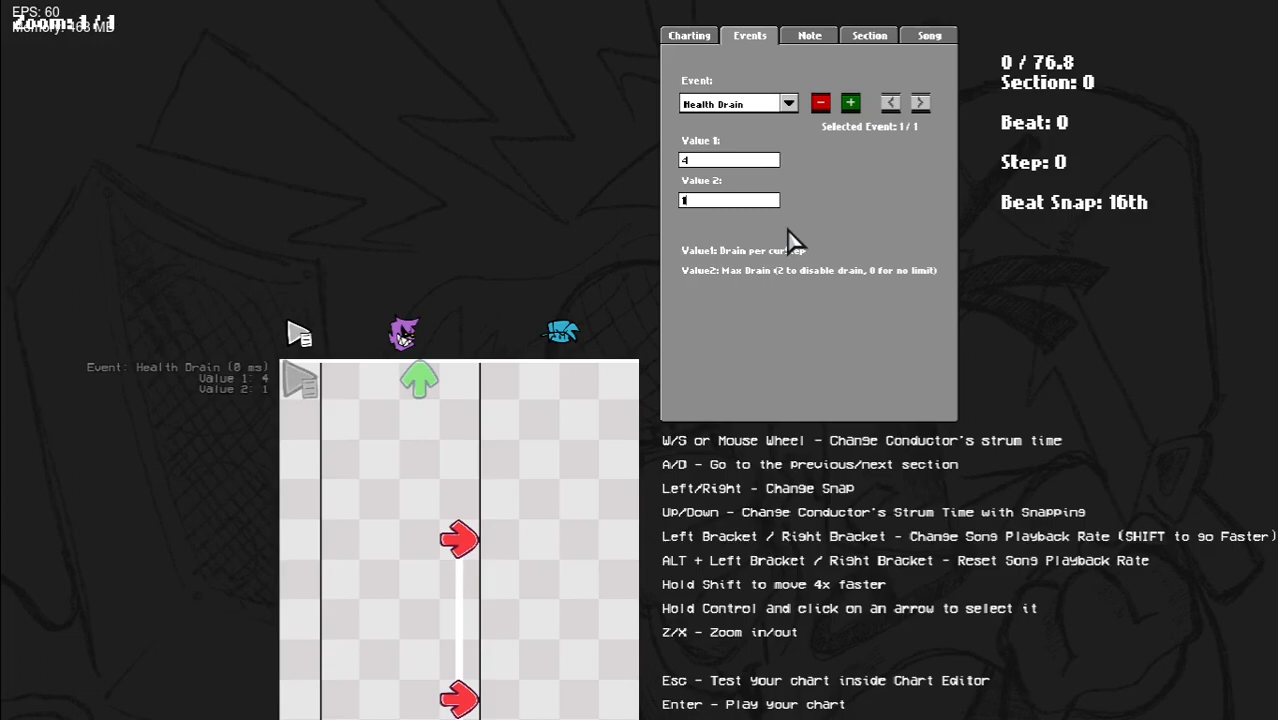
text(0)
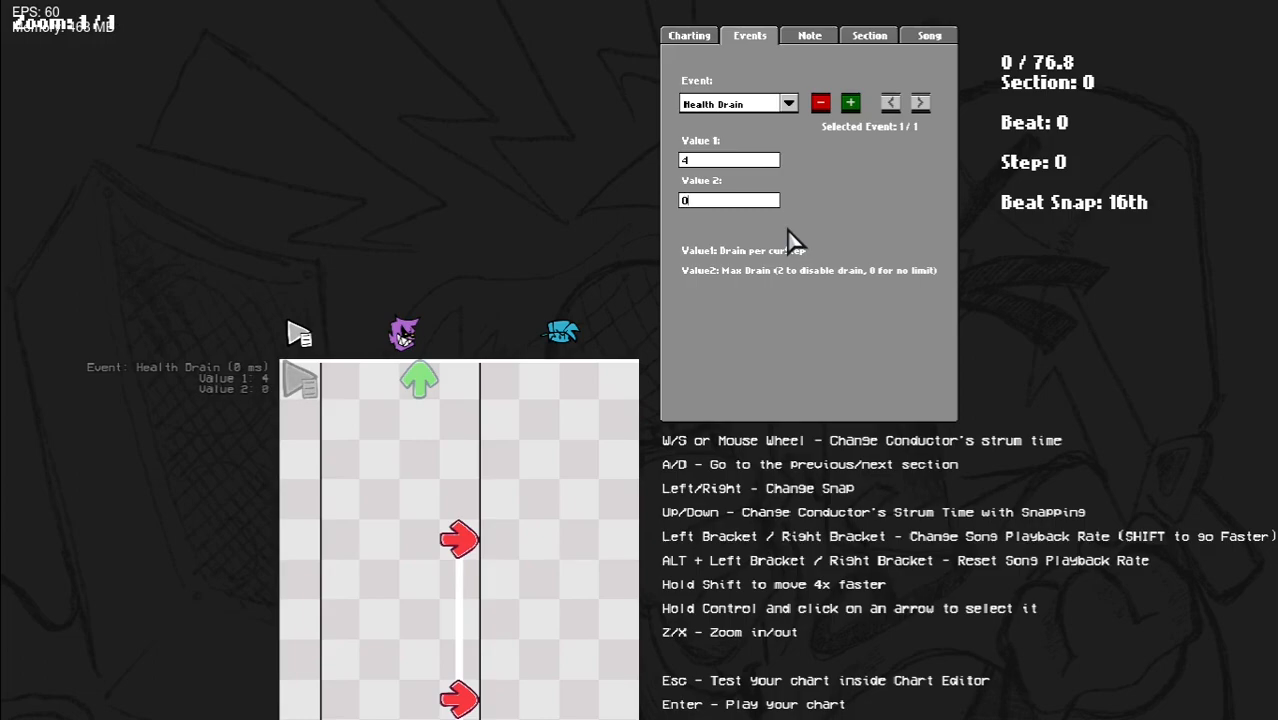
text(0.5)
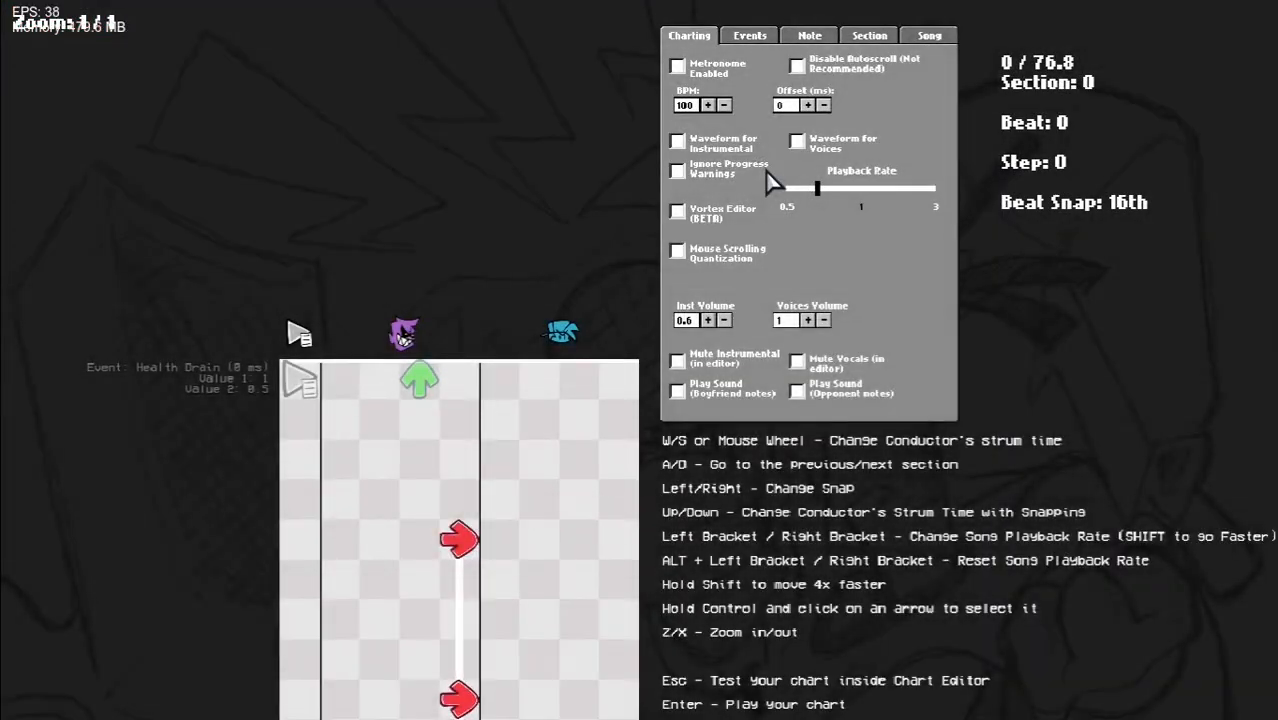
- Scroll the chart down to section 1 and add an empty event at 2400 ms
scroll(down, 3)
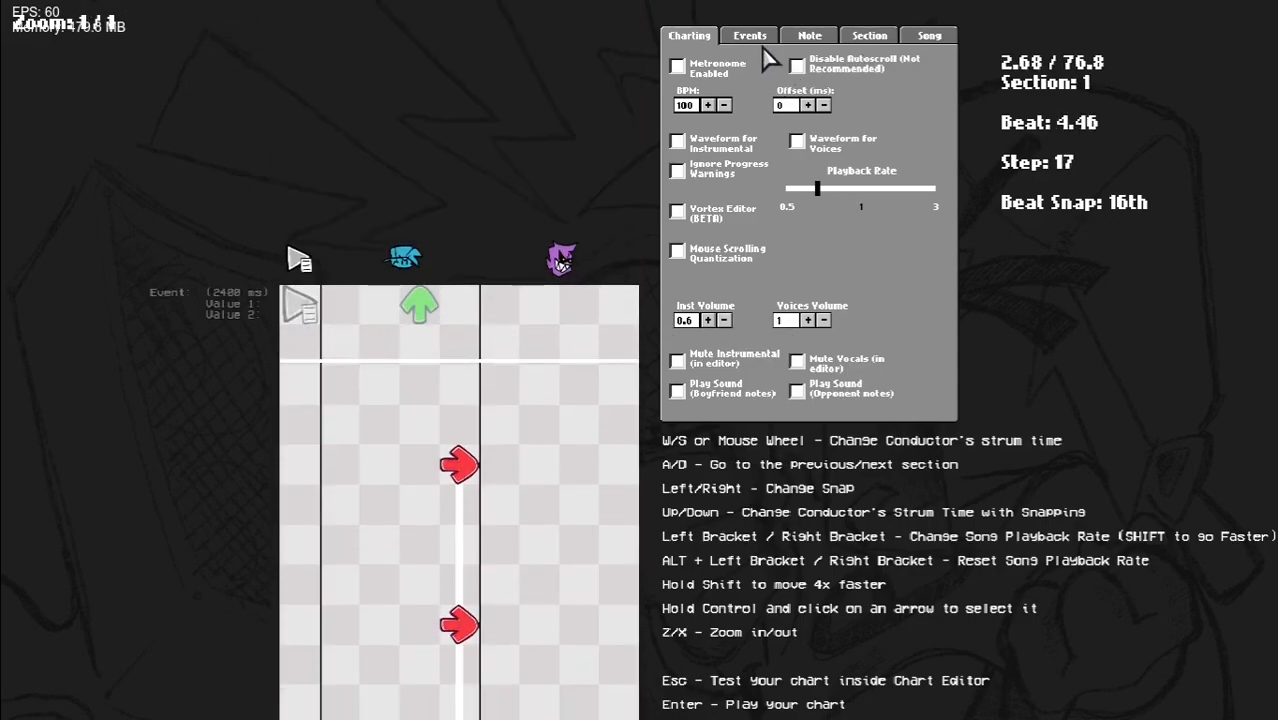
- Make the 2400 ms event a Health Drain with Value 2 set to 2, disabling the drain
click(748, 36)
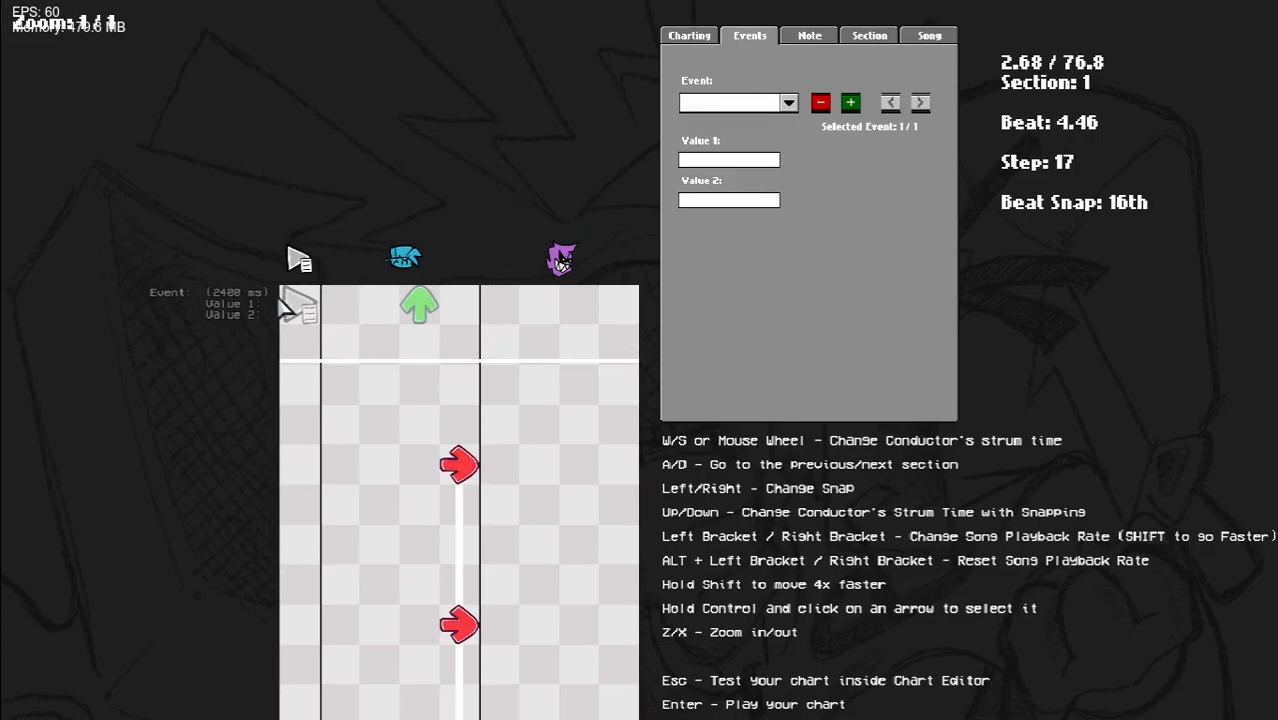
click(736, 102)
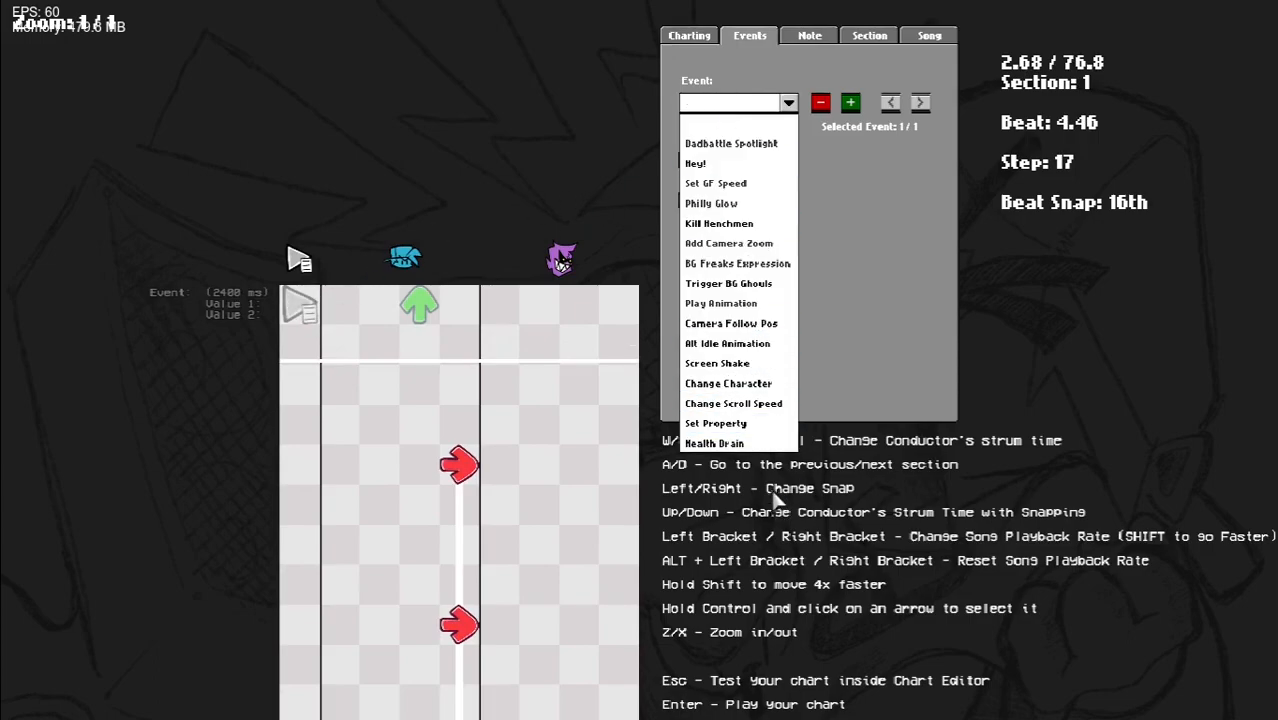
click(714, 444)
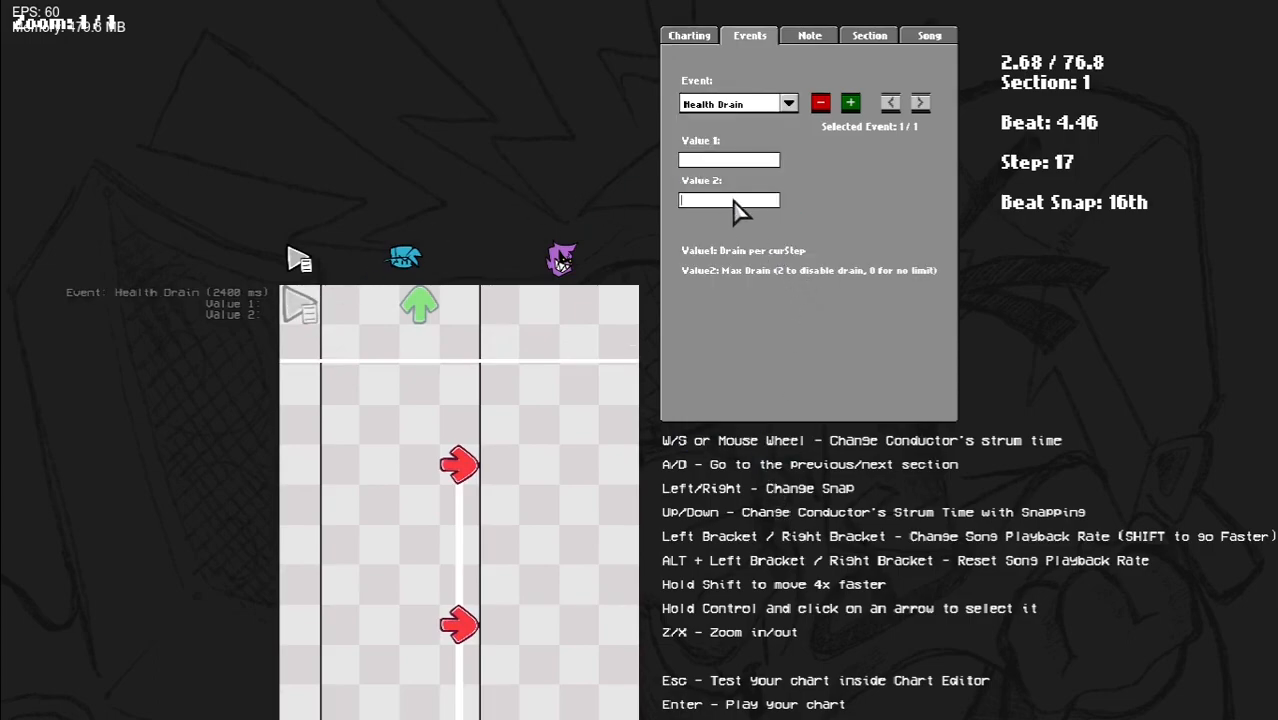
mouse_move(750, 222)
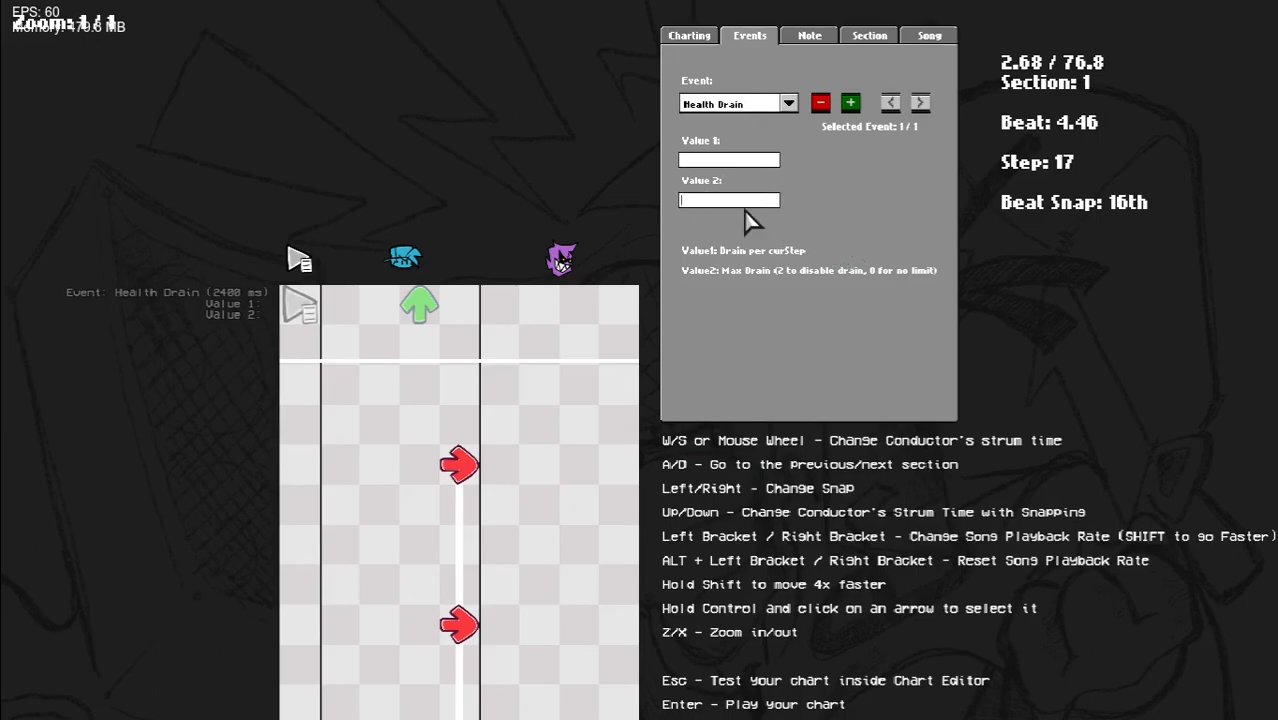
text(2)
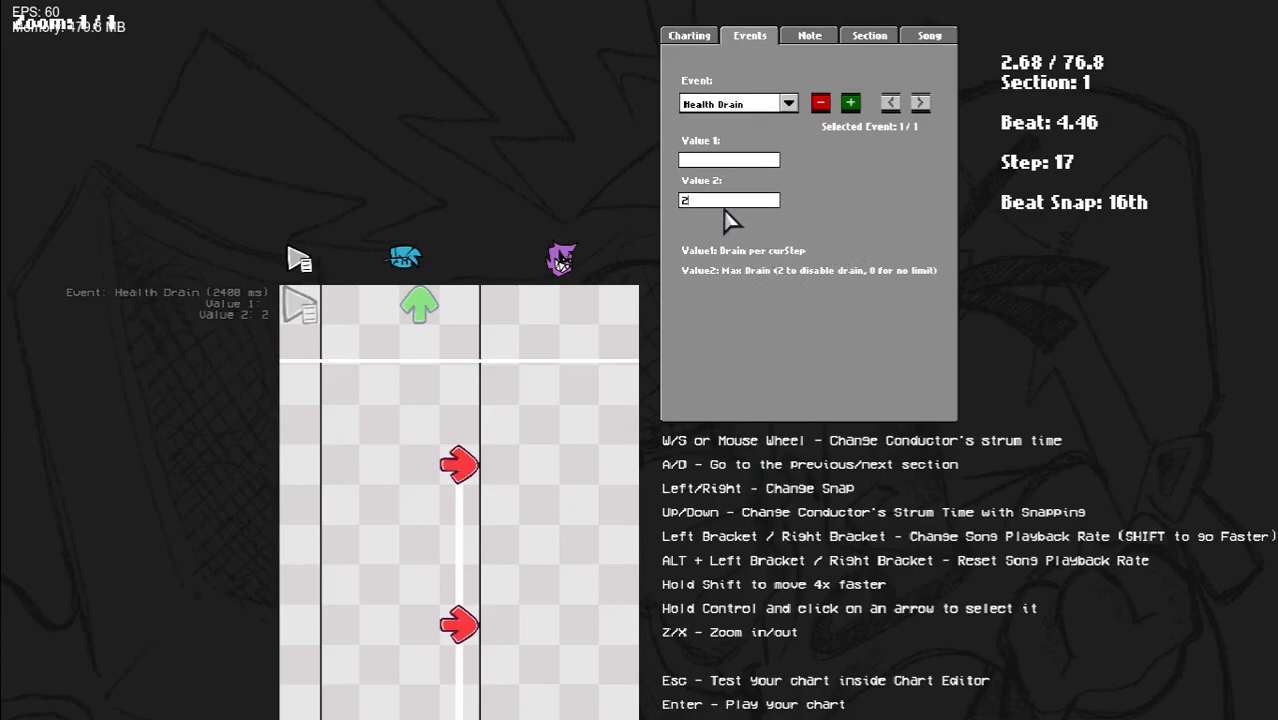
mouse_move(816, 218)
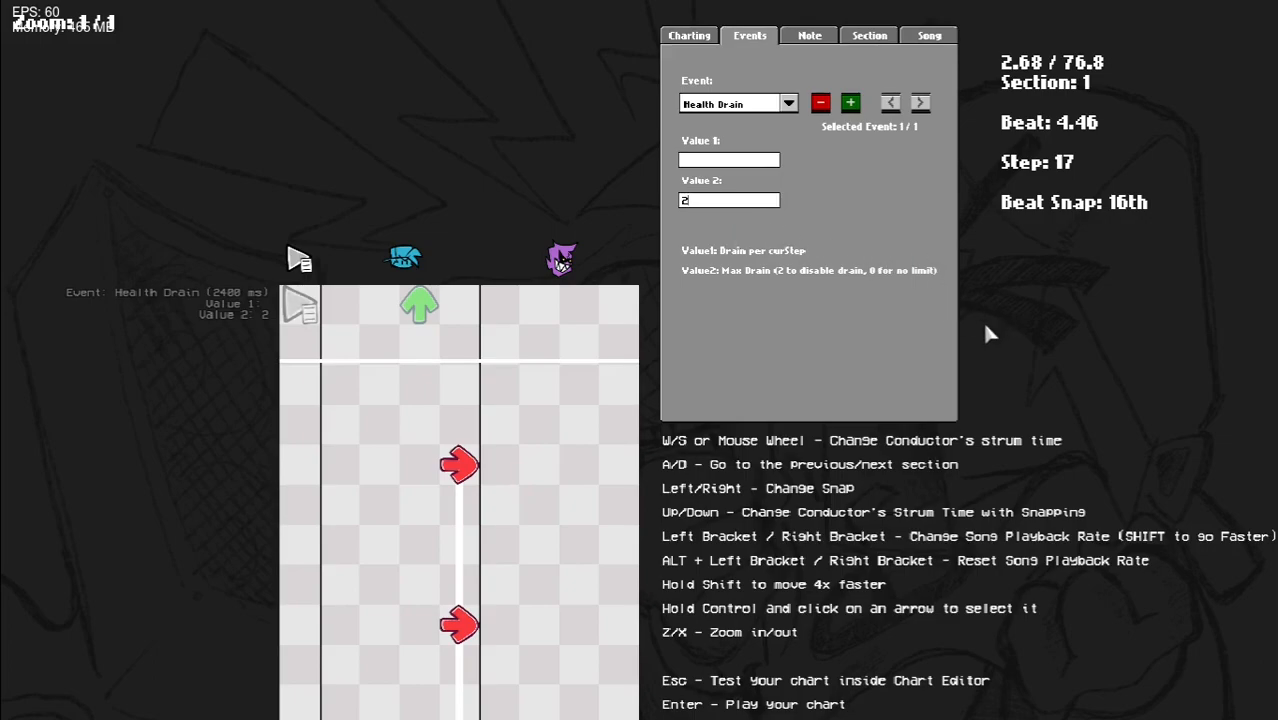
- Quit the game with Esc and view Health Drain.txt in Notepad from the custom_events folder
key(esc)
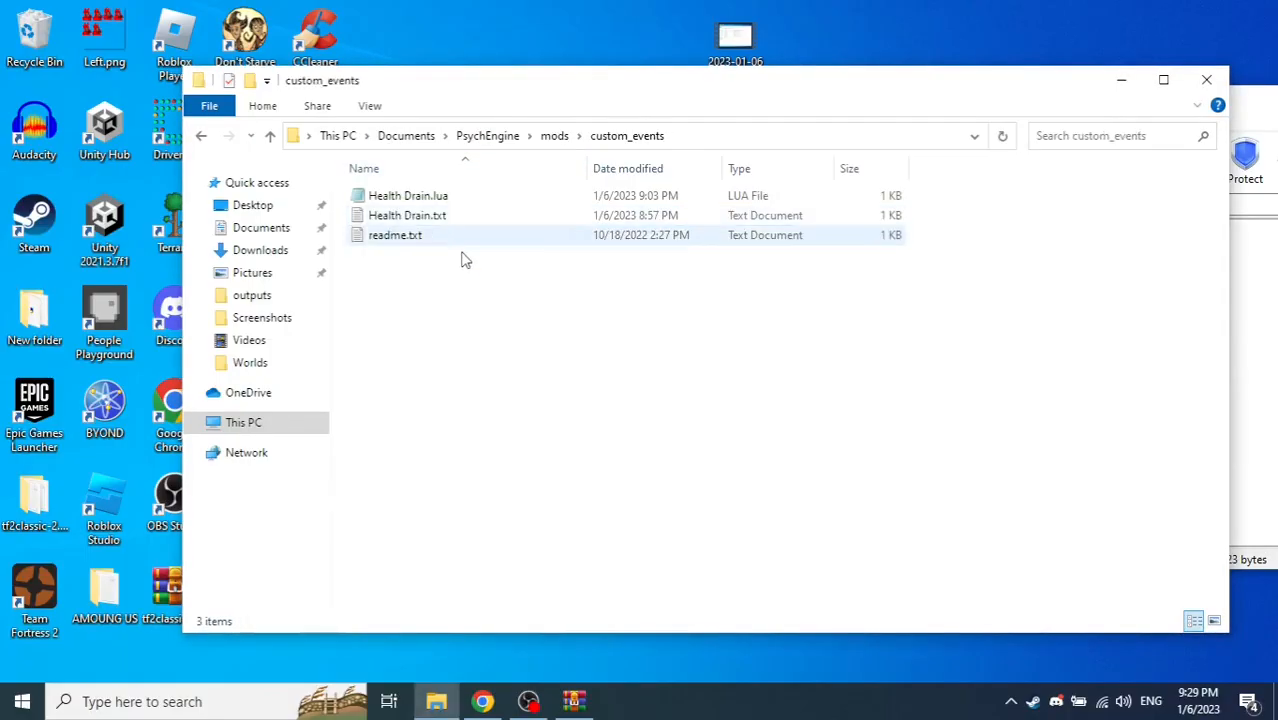
double_click(408, 216)
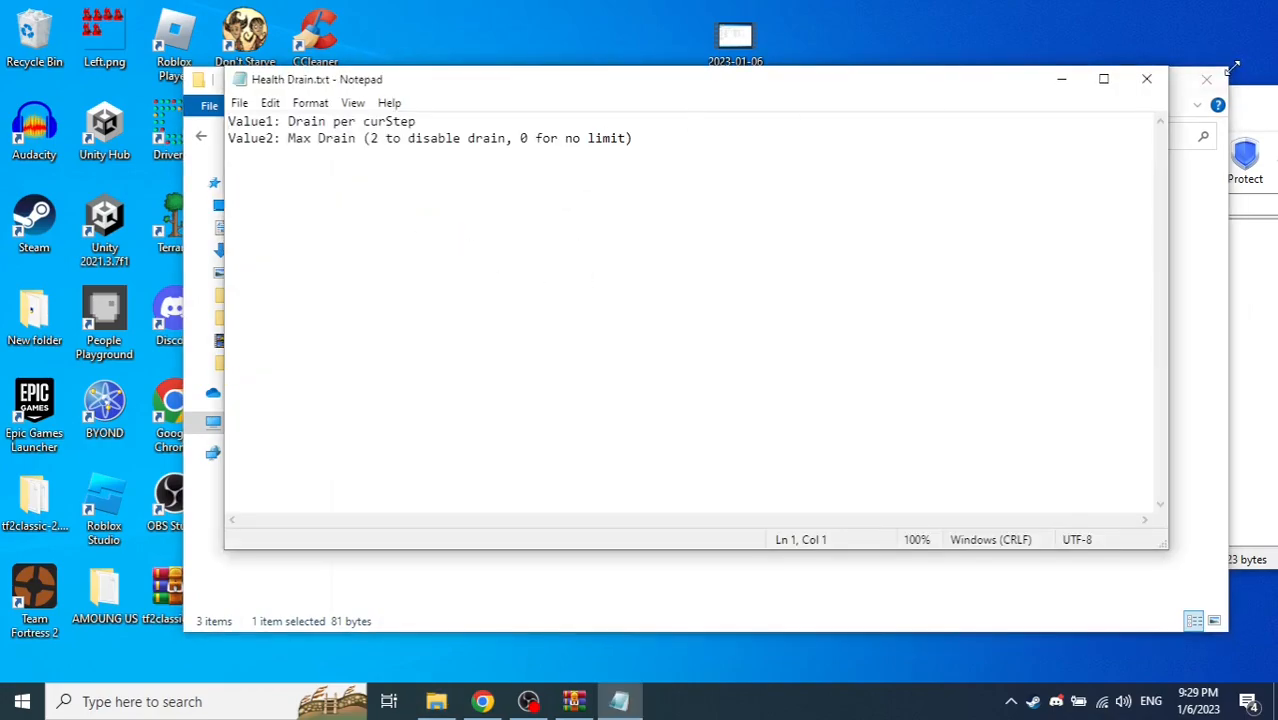